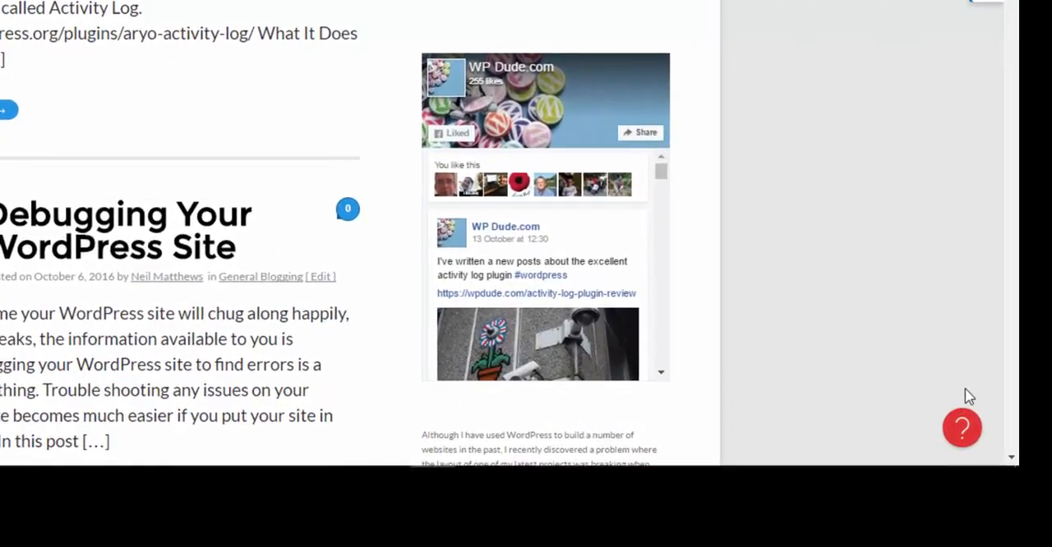
mouse_move(391, 233)
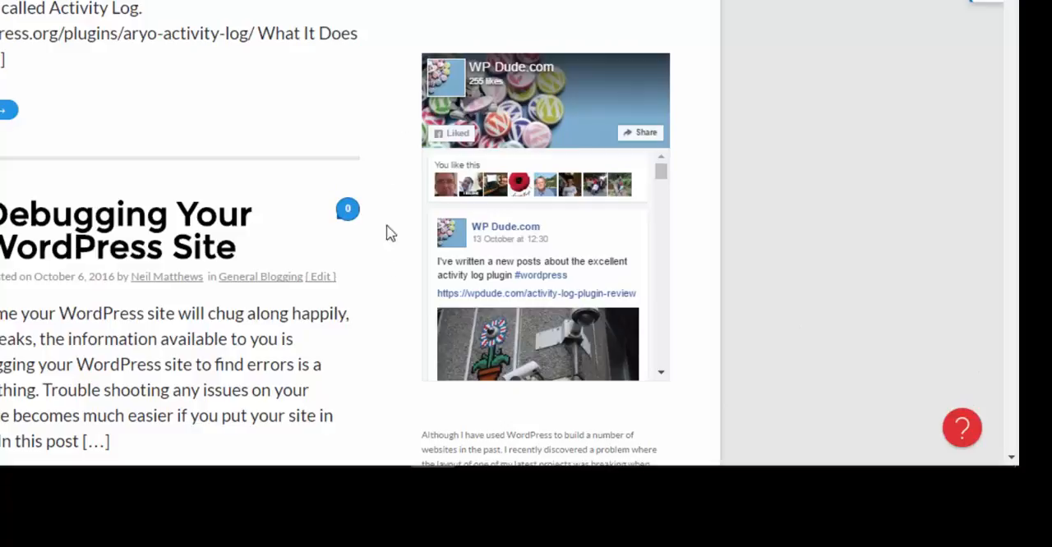
mouse_move(615, 427)
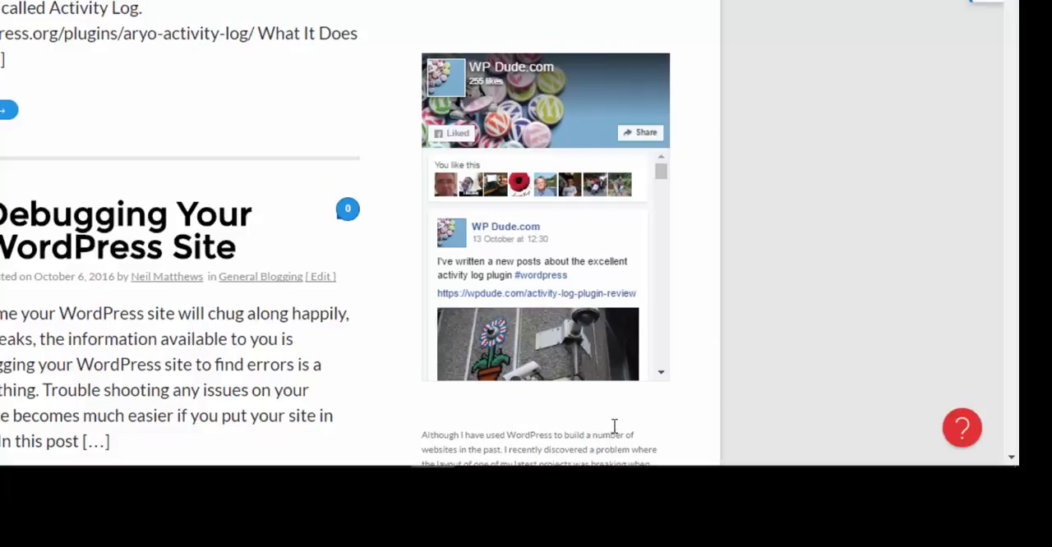
Give the WP Dude Page Plugin a height of 450 and a width of 250 pixels
scroll("down", 3)
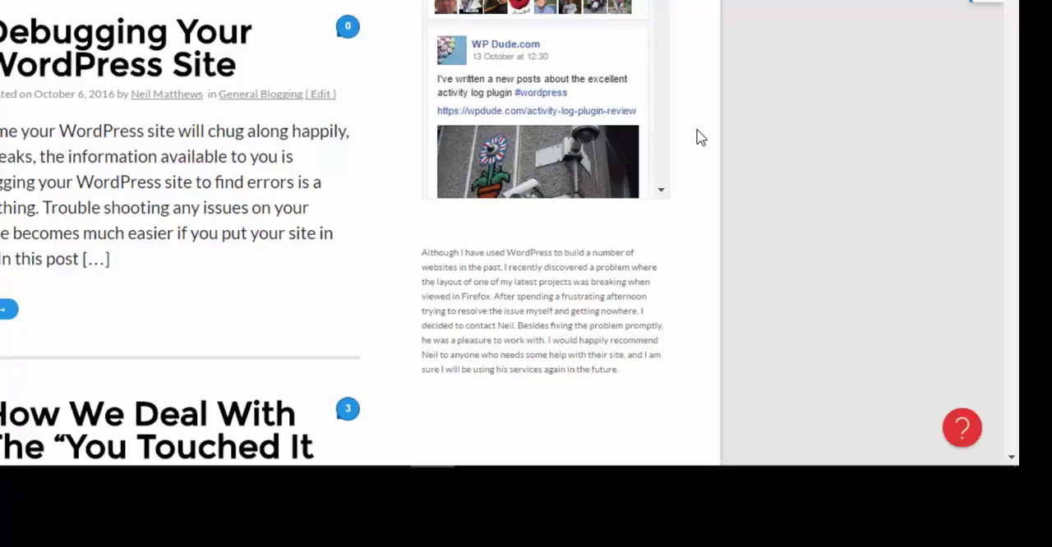
scroll("up", 3)
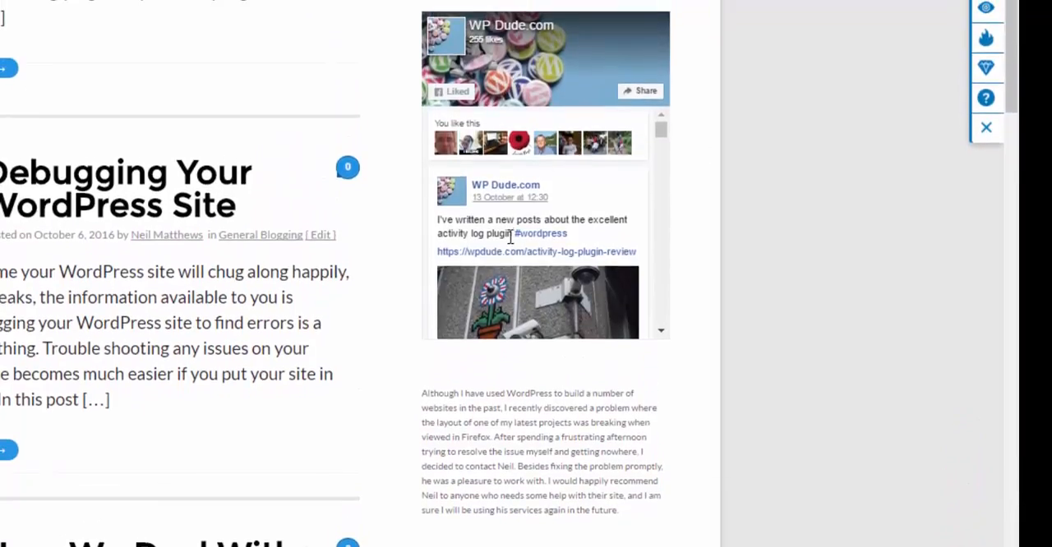
mouse_move(510, 58)
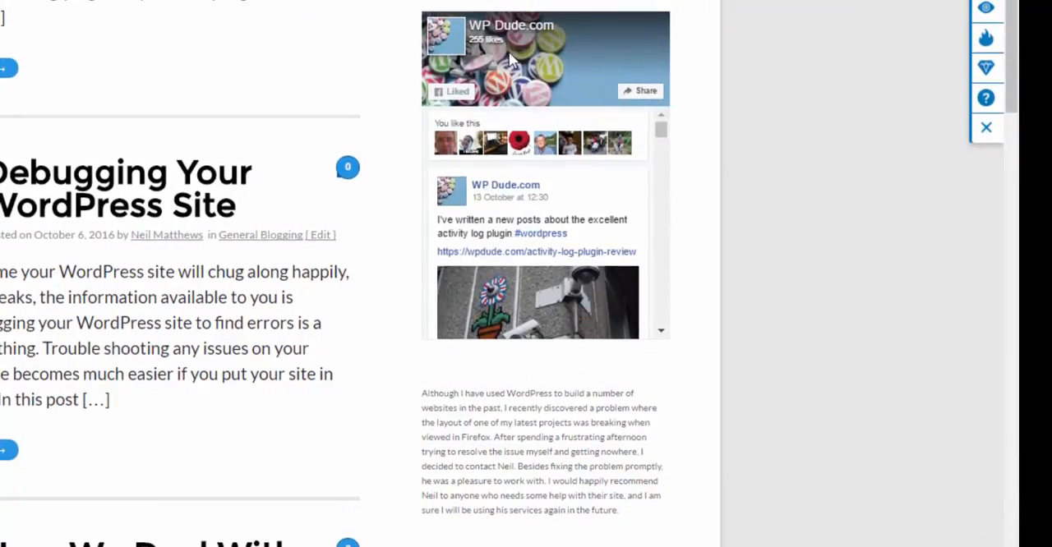
scroll("down", 3)
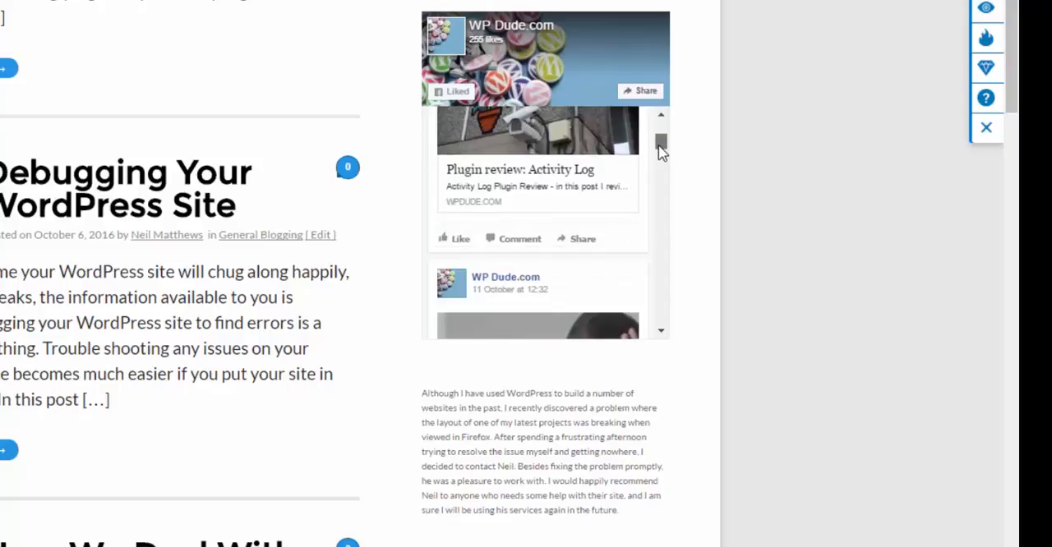
scroll("up", 3)
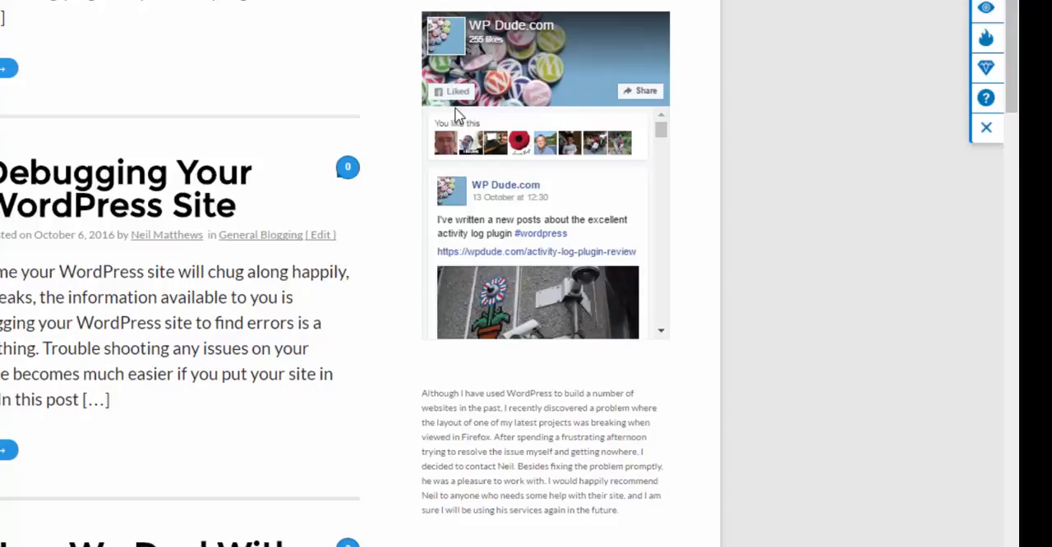
mouse_move(480, 184)
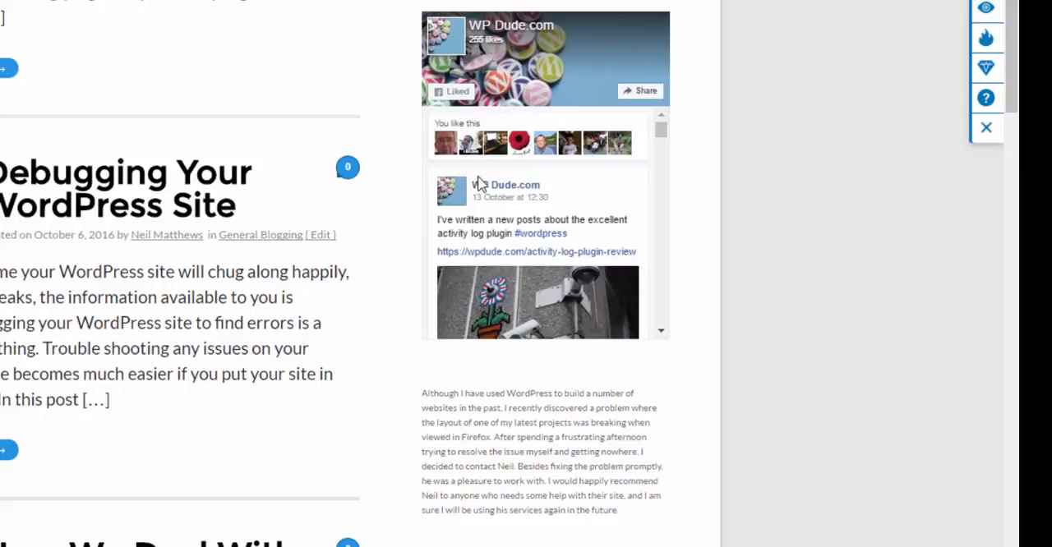
mouse_move(510, 313)
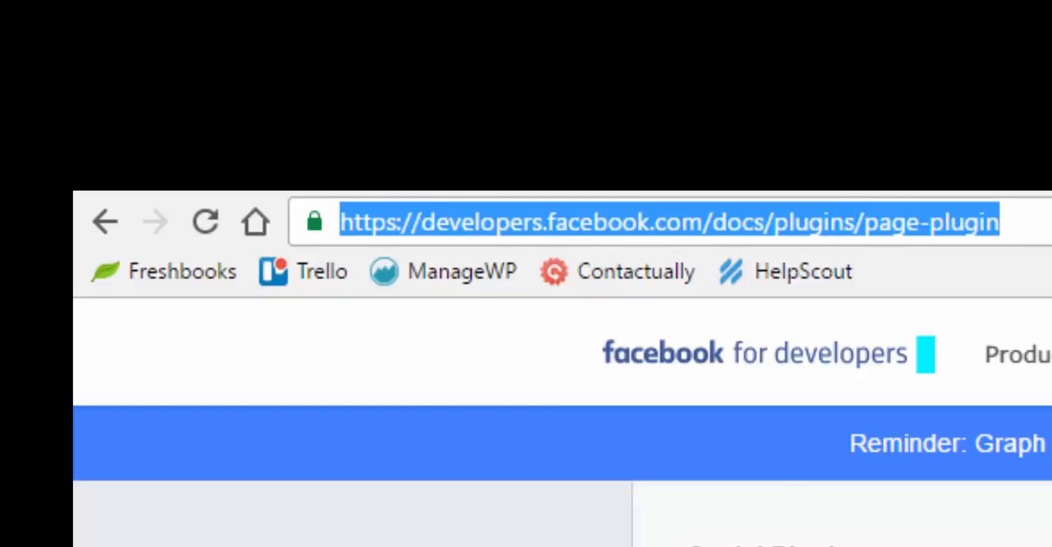
scroll("down", 3)
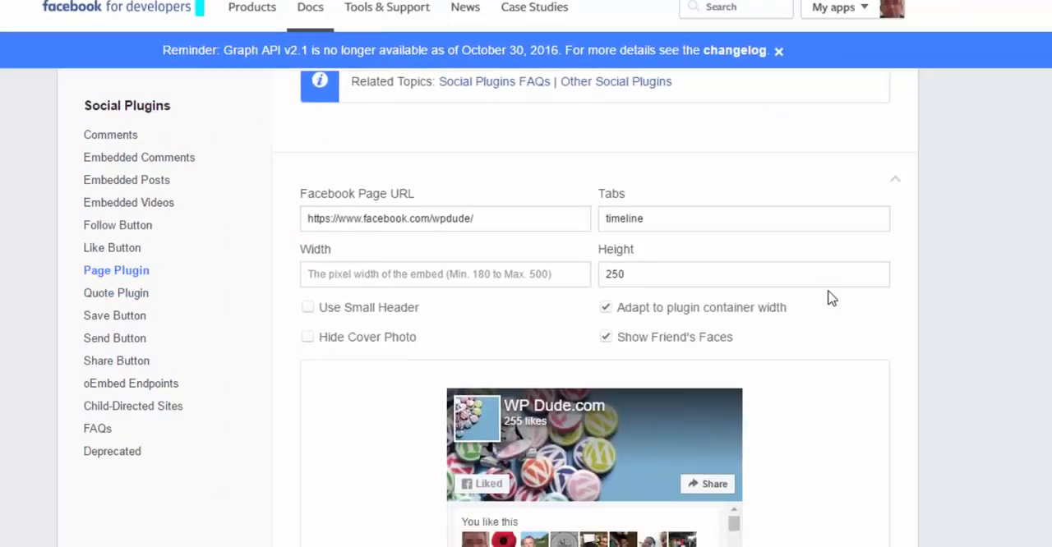
scroll("down", 3)
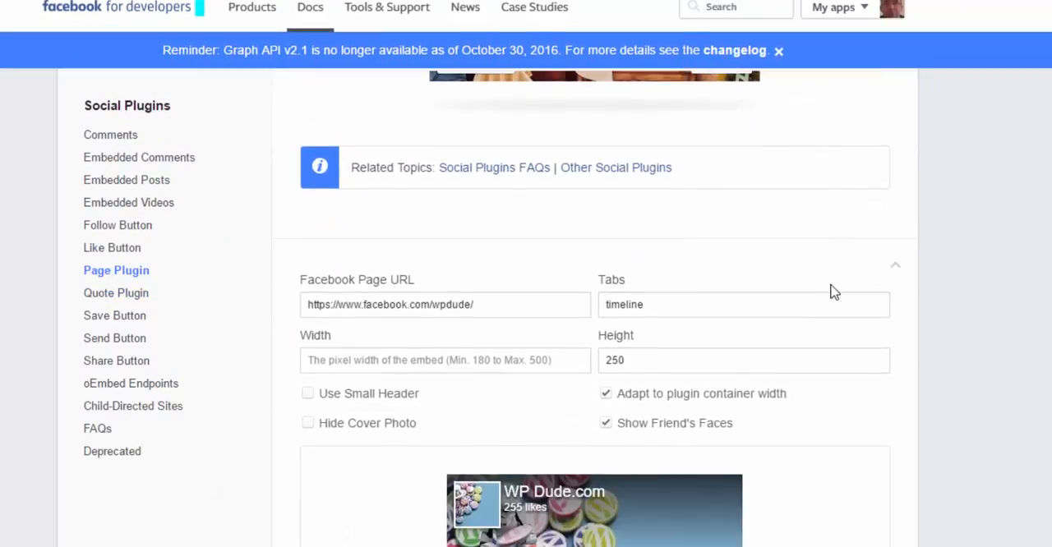
mouse_move(621, 148)
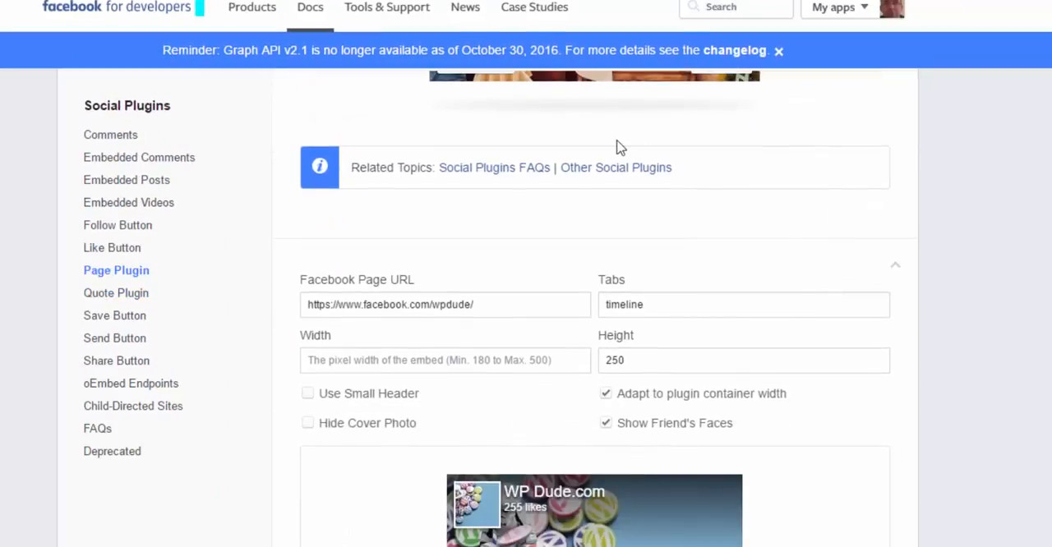
left_click(467, 304)
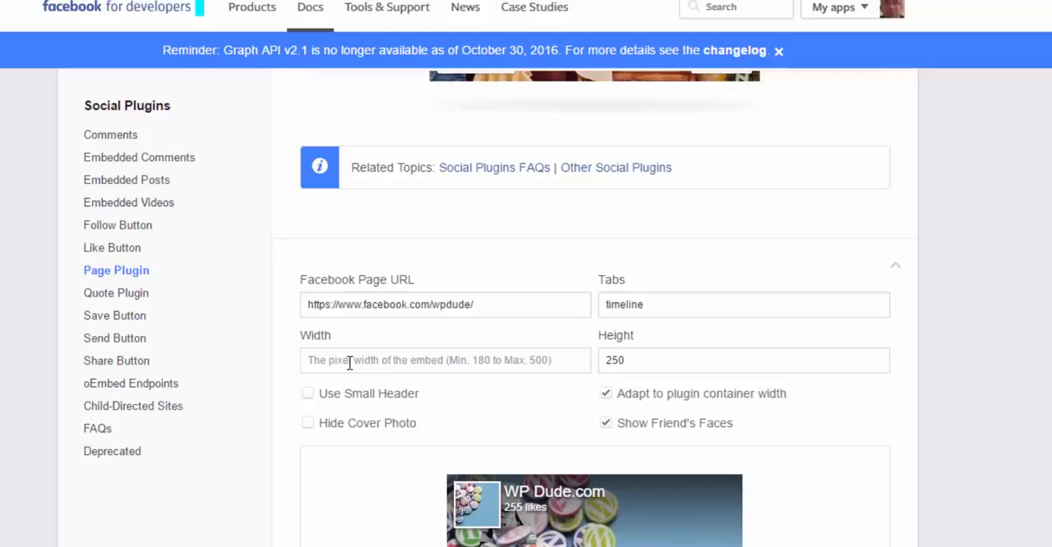
mouse_move(595, 360)
type("450")
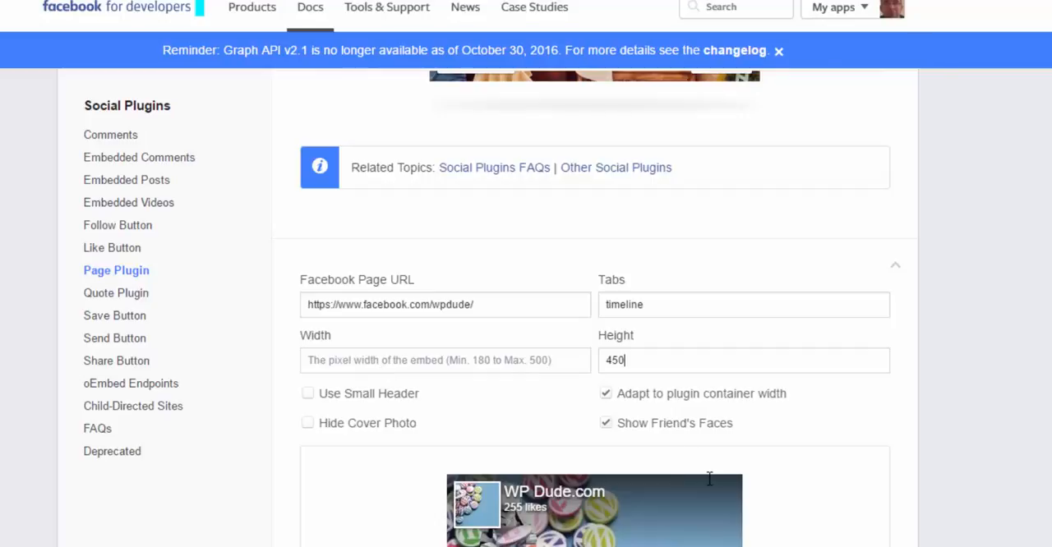
left_click(444, 360)
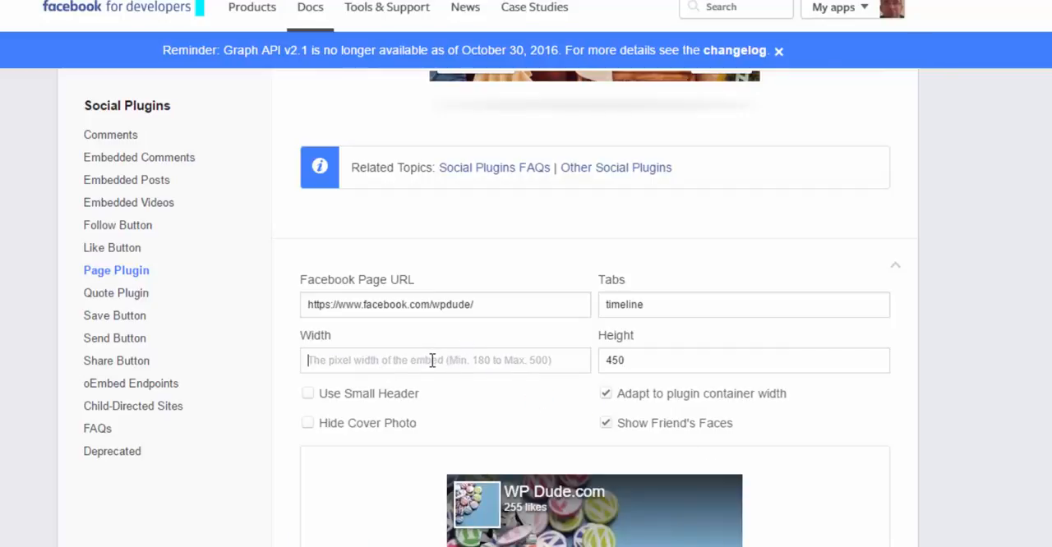
type("250")
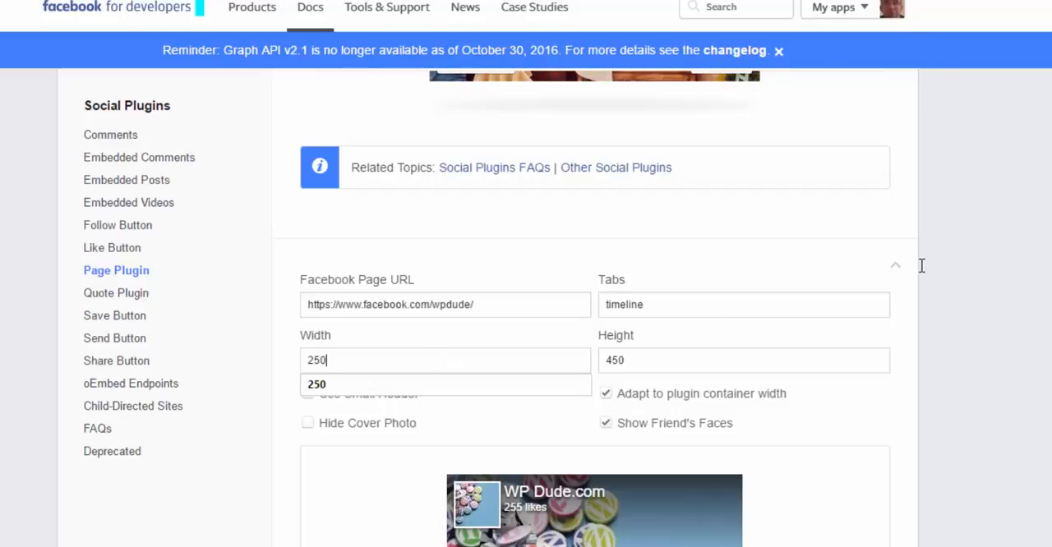
scroll("down", 3)
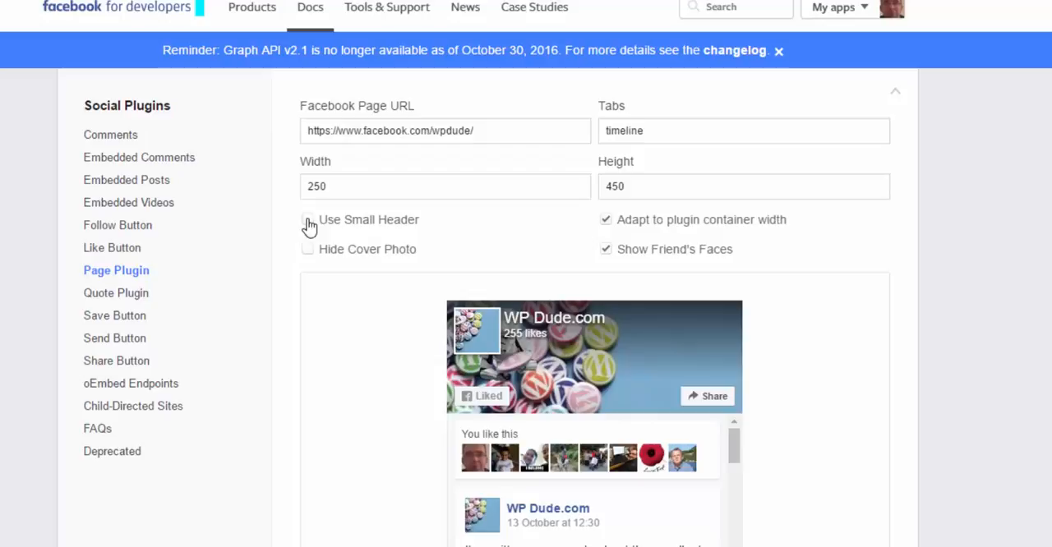
Use a small header and hide the cover photo in the page box
left_click(307, 222)
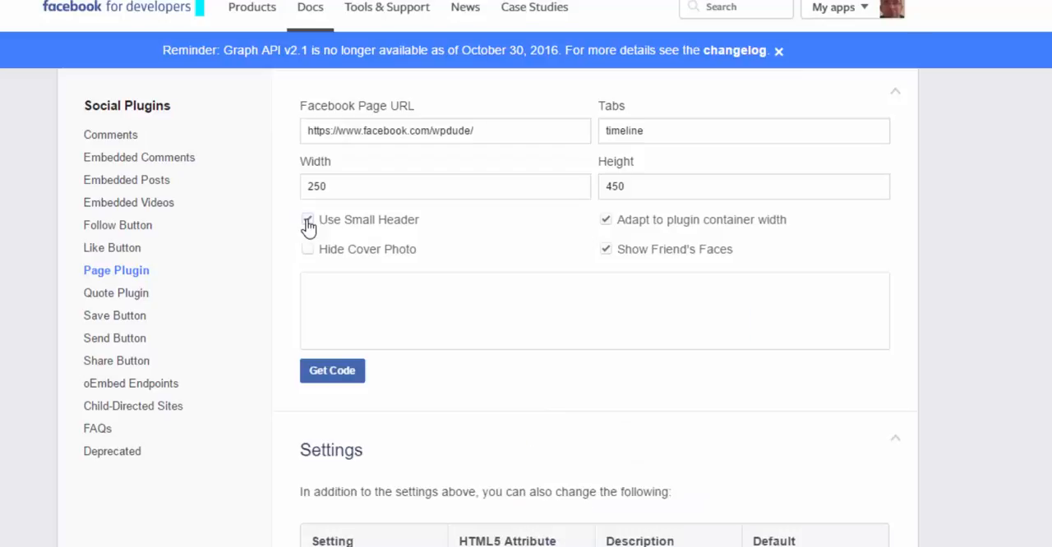
left_click(308, 220)
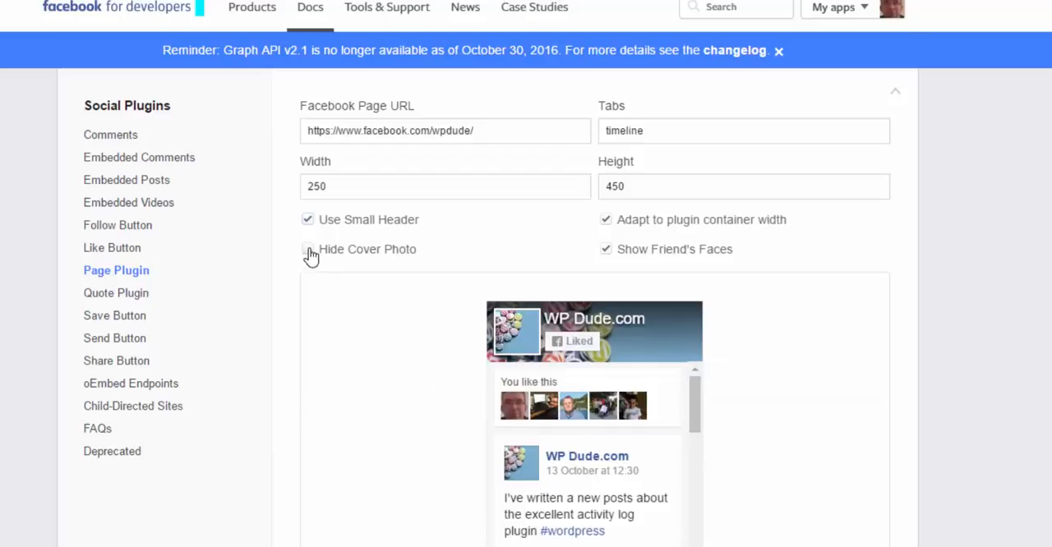
left_click(307, 250)
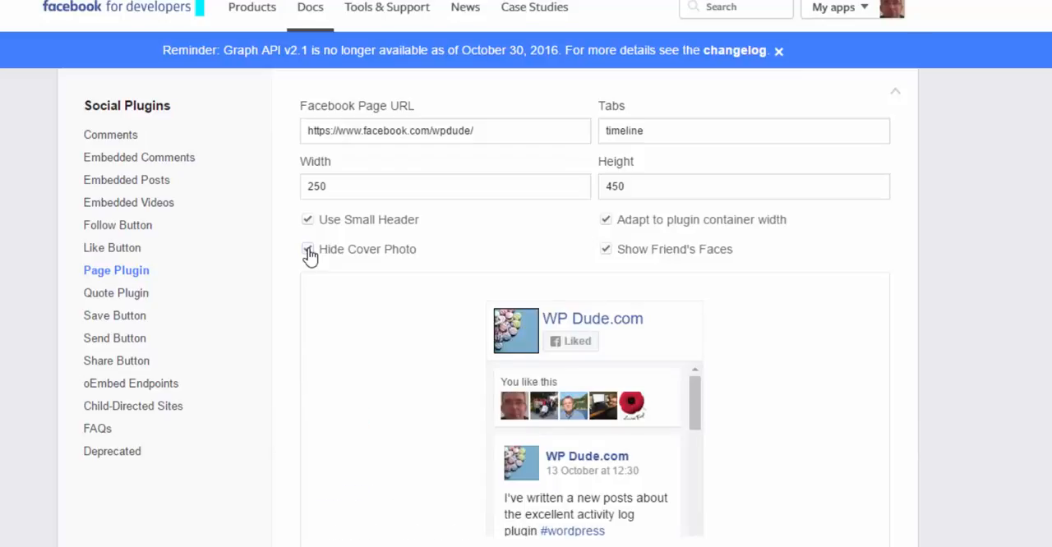
left_click(307, 250)
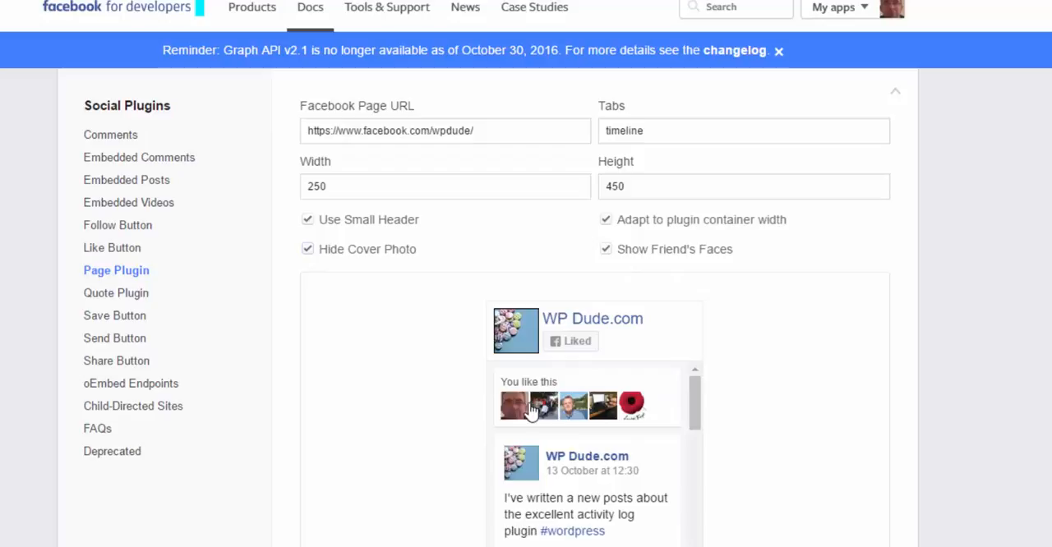
left_click(606, 250)
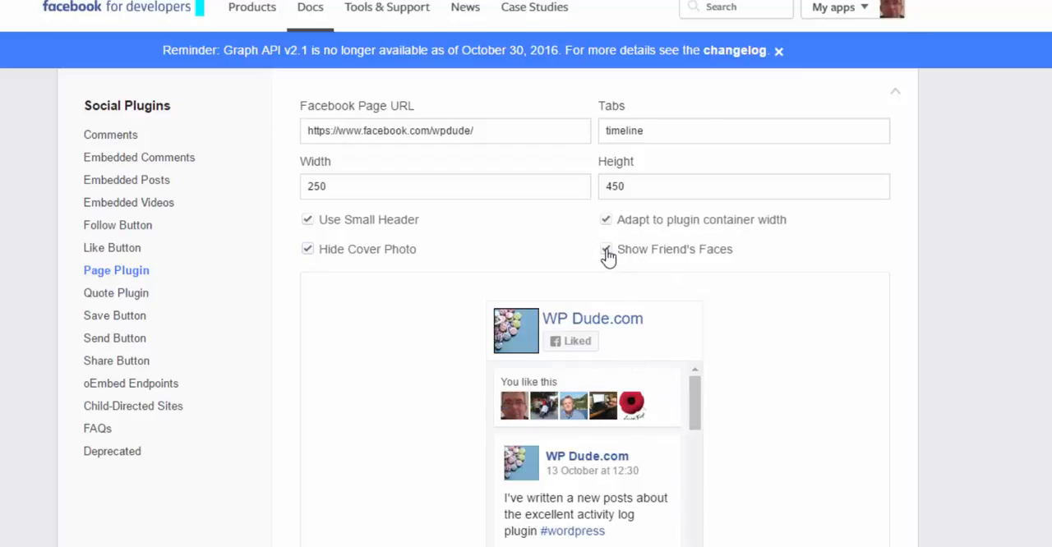
Turn off friends' faces so the preview shows only WP Dude posts
left_click(607, 249)
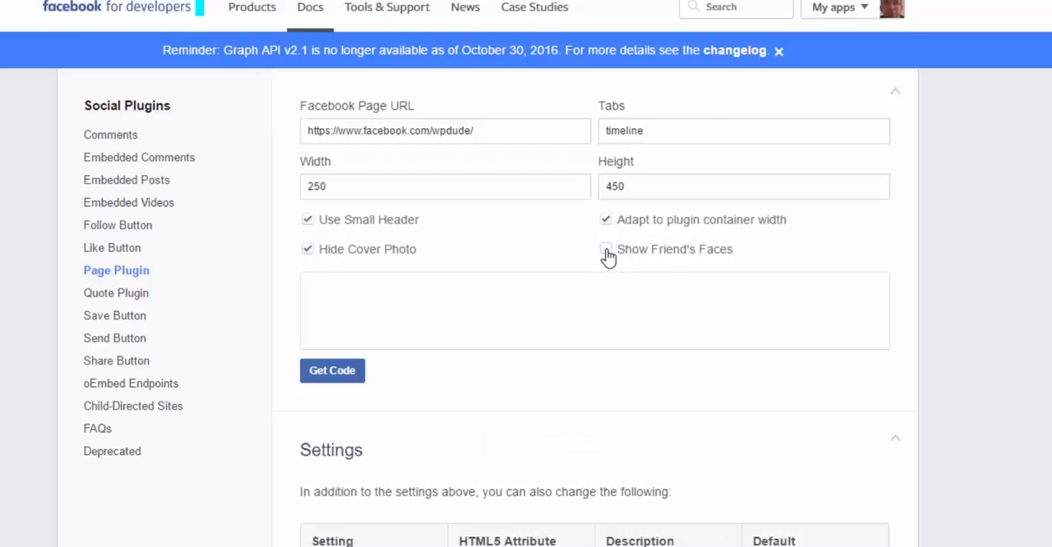
left_click(332, 371)
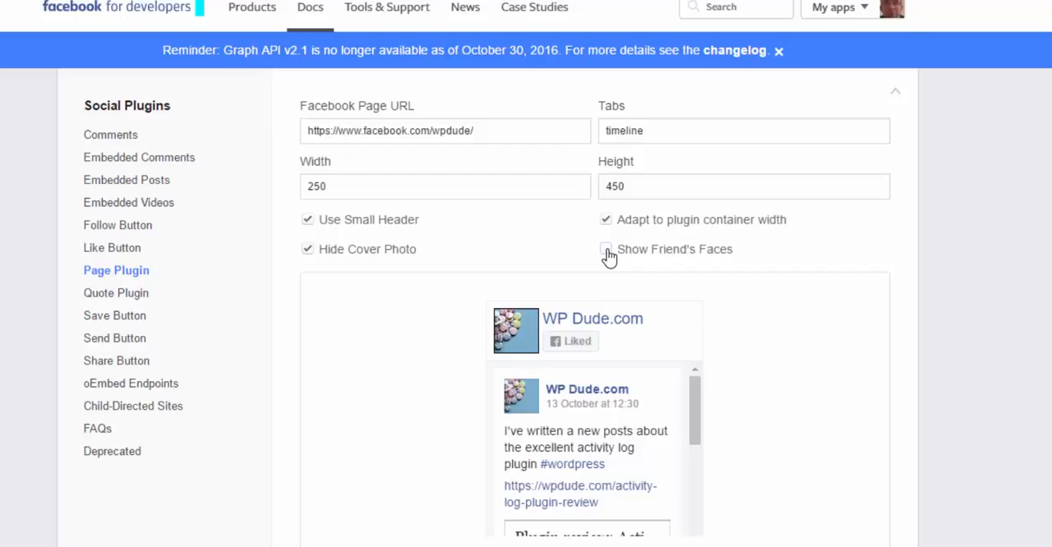
left_click(605, 221)
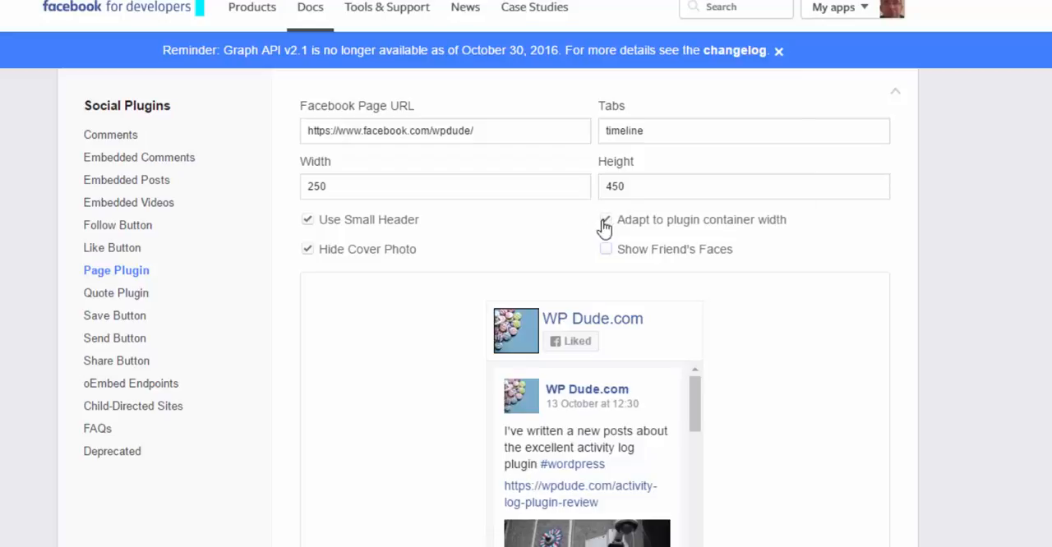
left_click(605, 221)
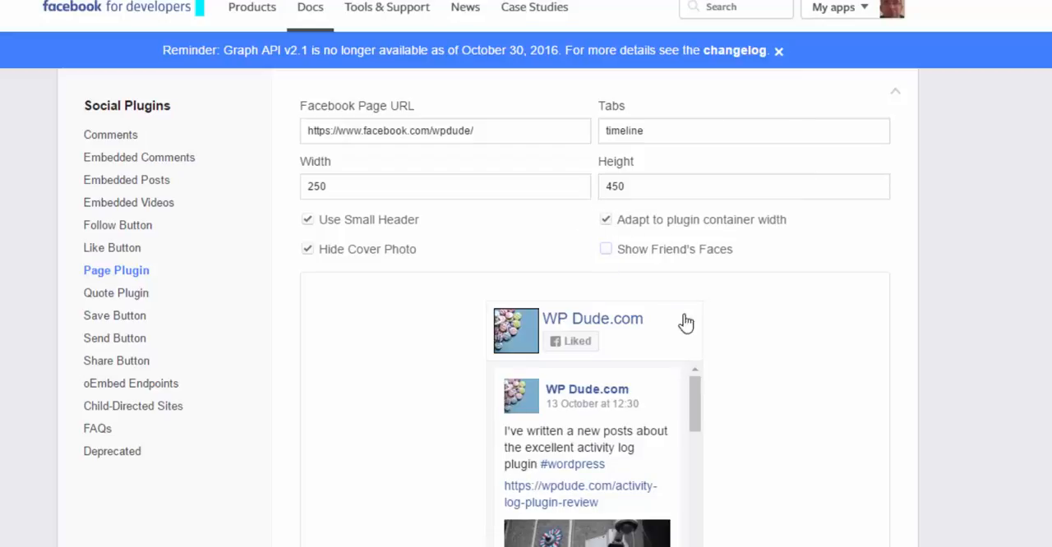
scroll("down", 3)
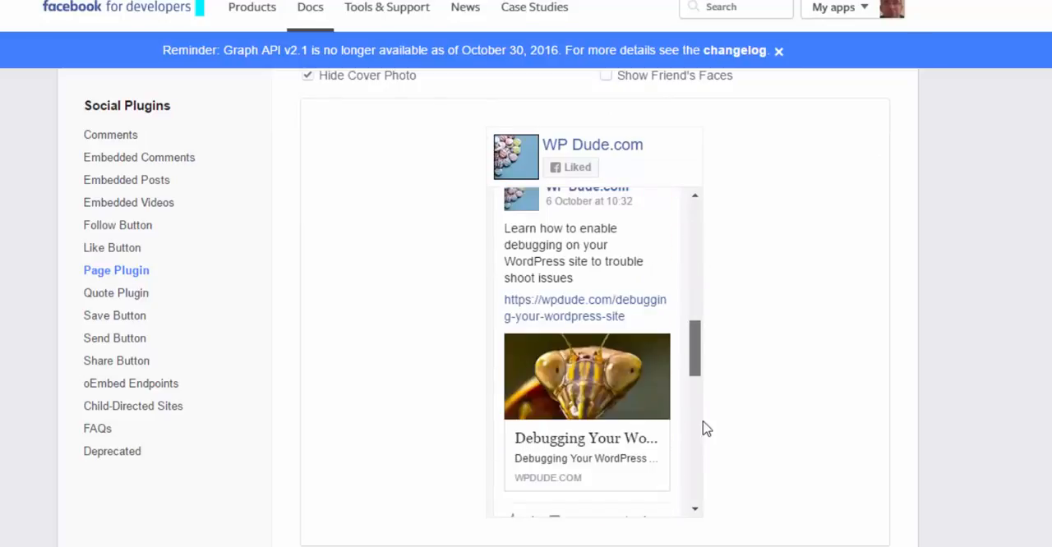
scroll("up", 3)
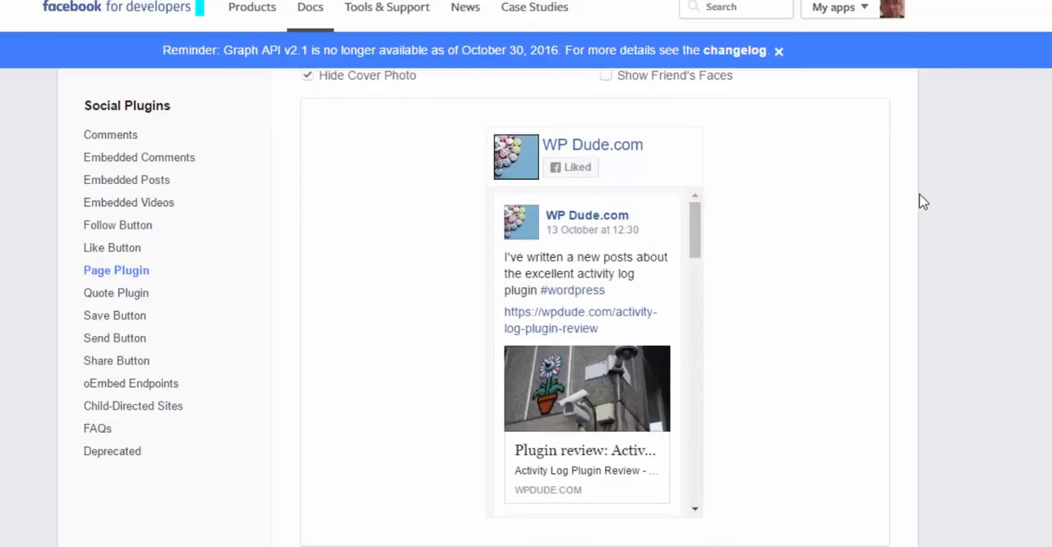
scroll("down", 3)
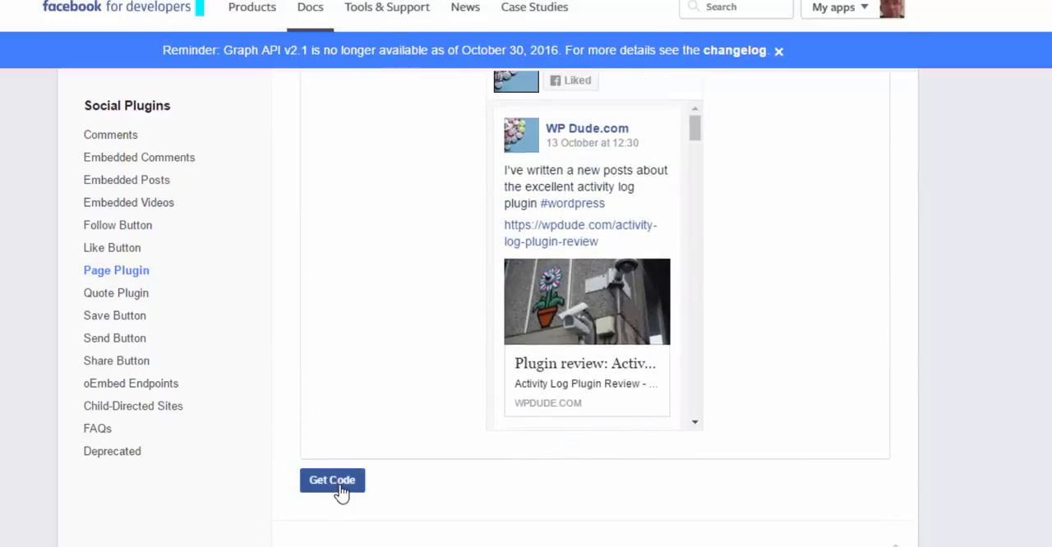
Get Code for the plugin and select the Step 3 placement markup on the JavaScript SDK tab
left_click(332, 480)
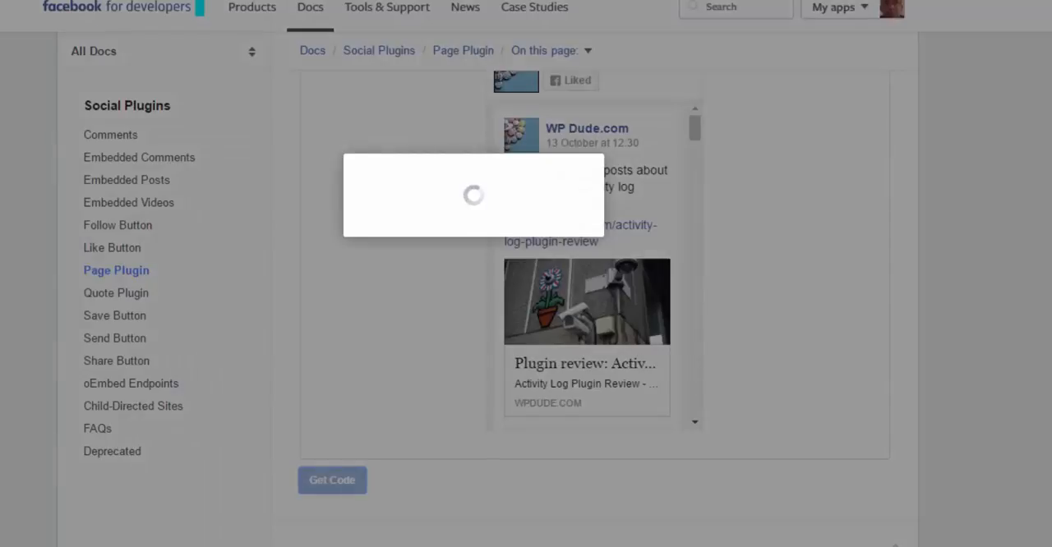
left_click(333, 481)
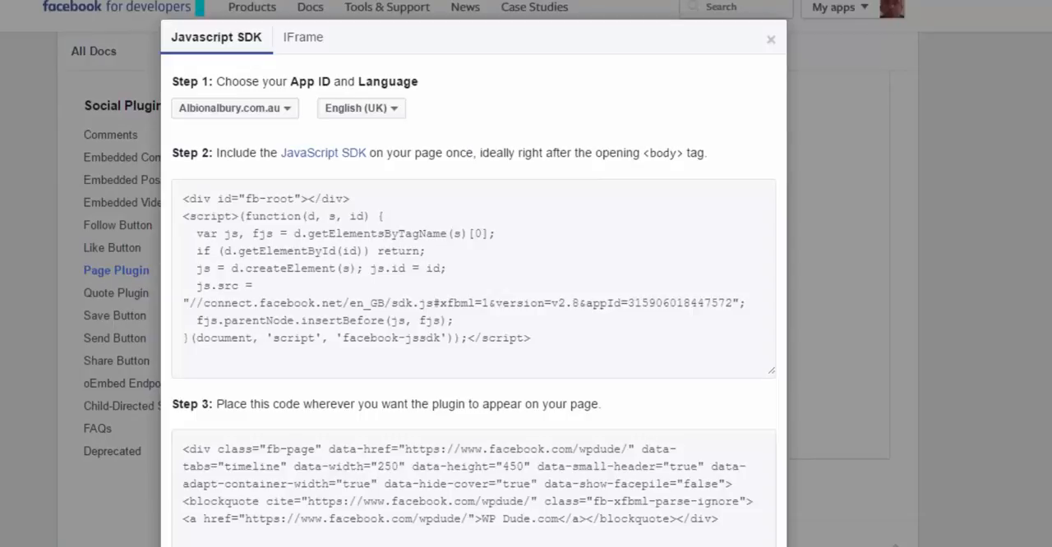
left_click(184, 199)
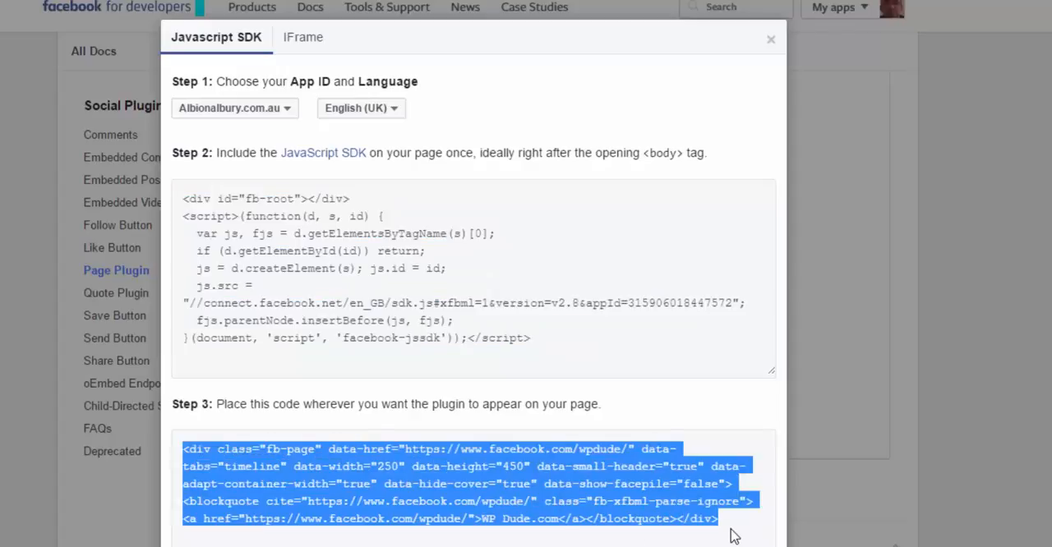
mouse_move(391, 293)
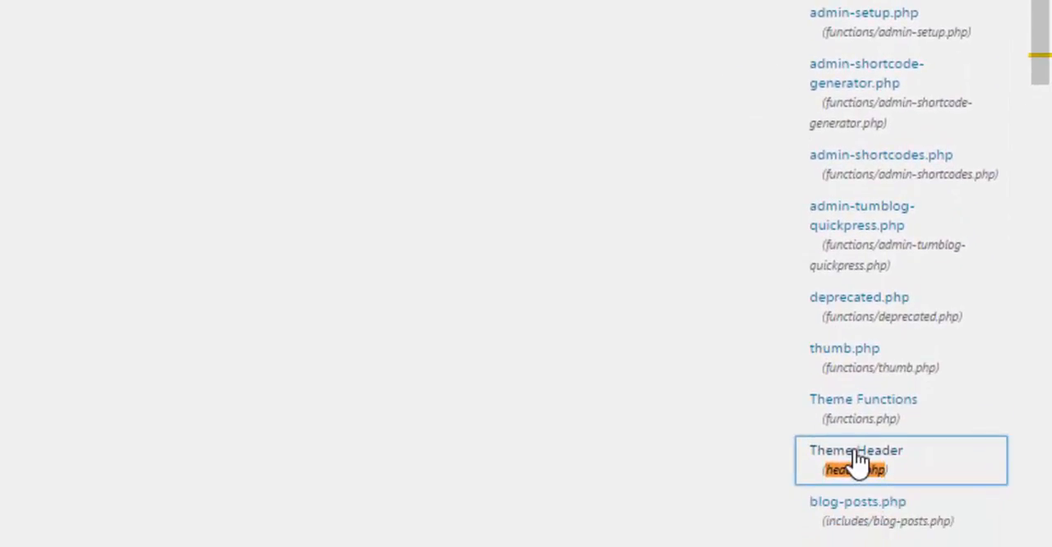
Place the Facebook SDK snippet before <body> in header.php and update the file
scroll("up", 3)
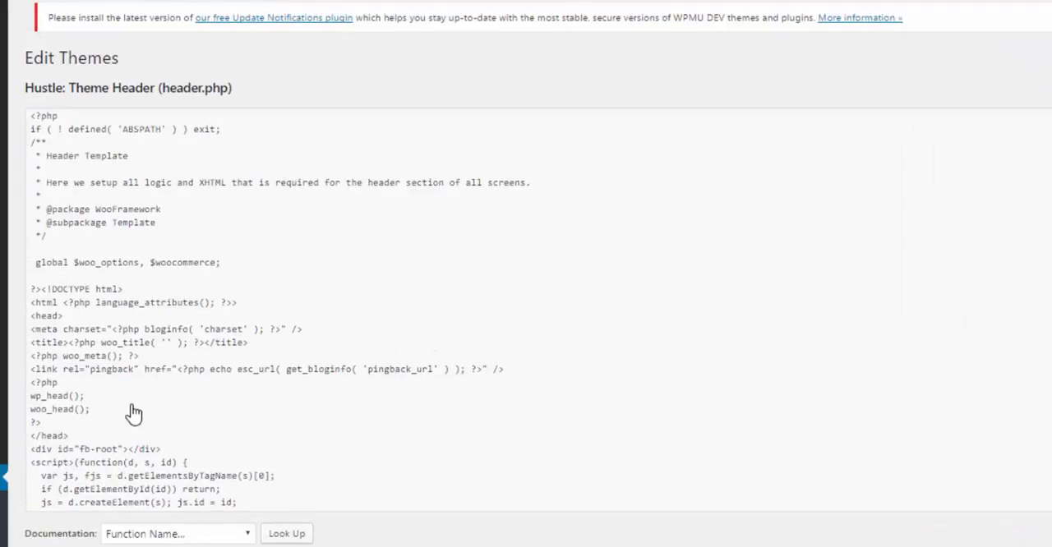
scroll("down", 3)
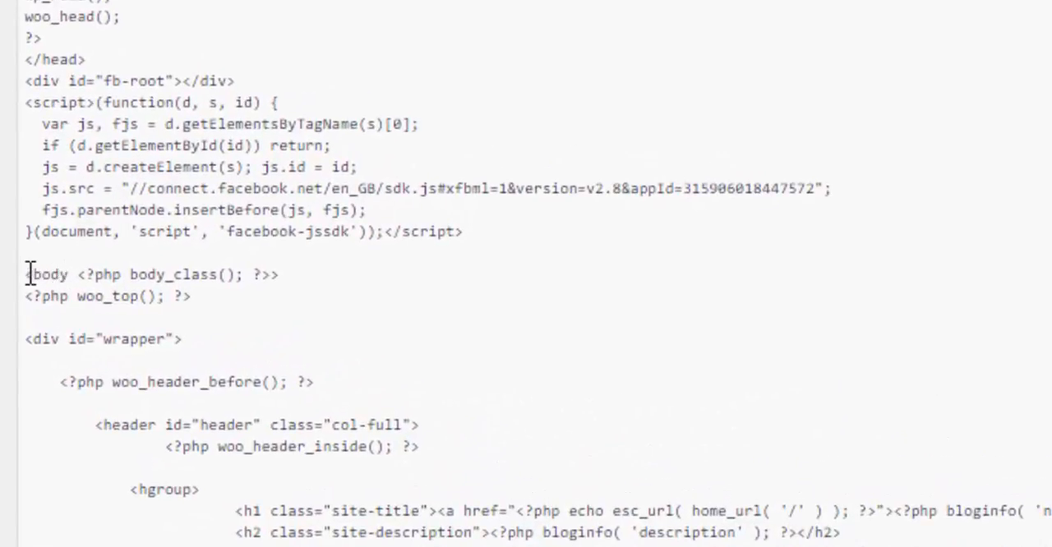
mouse_move(63, 138)
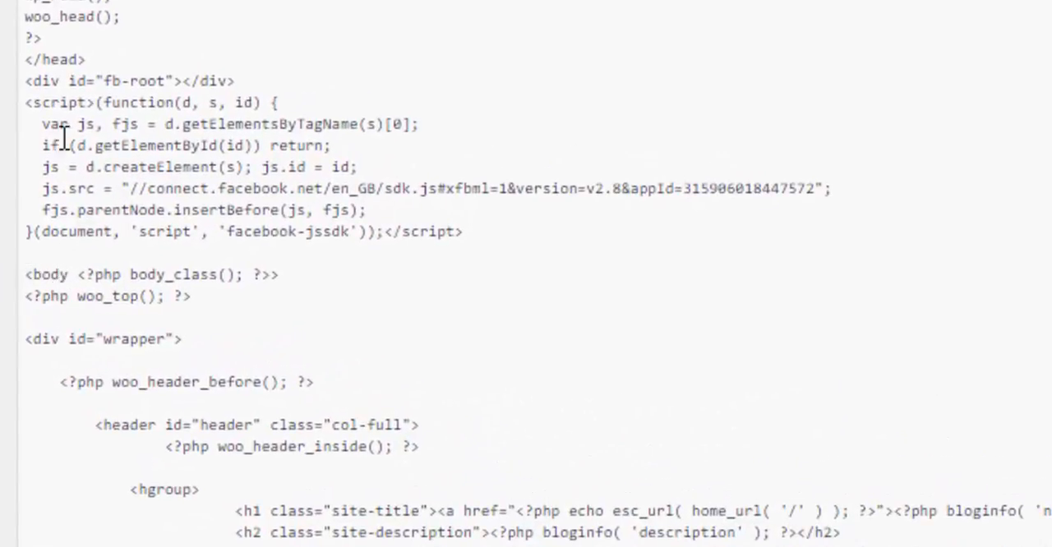
double_click(47, 274)
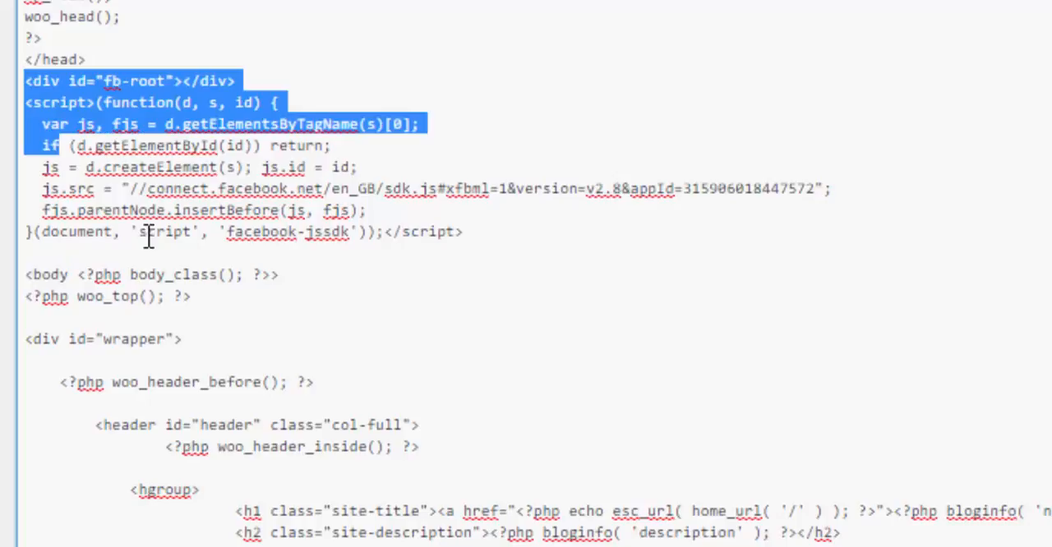
left_click_drag(148, 238, 464, 230)
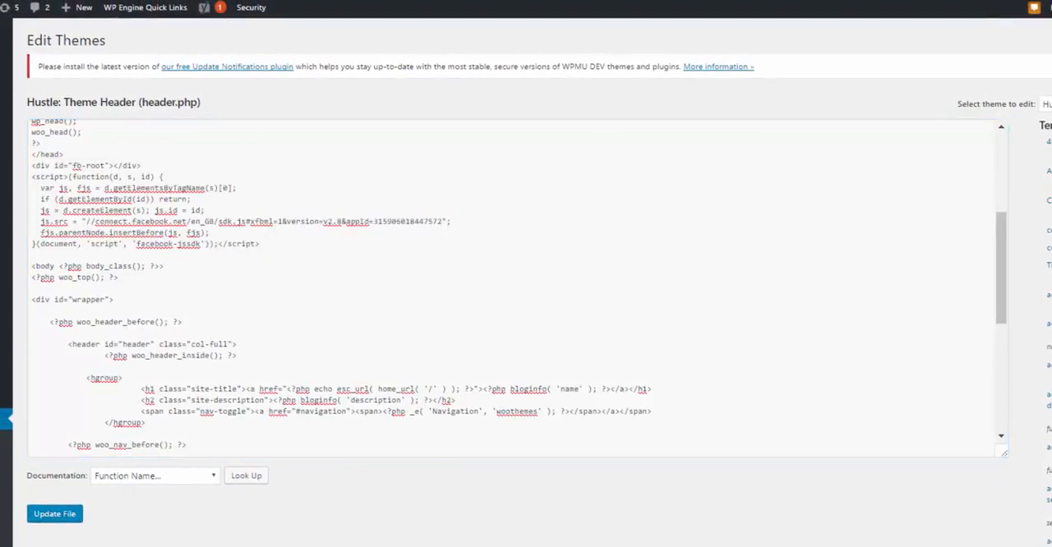
left_click(82, 387)
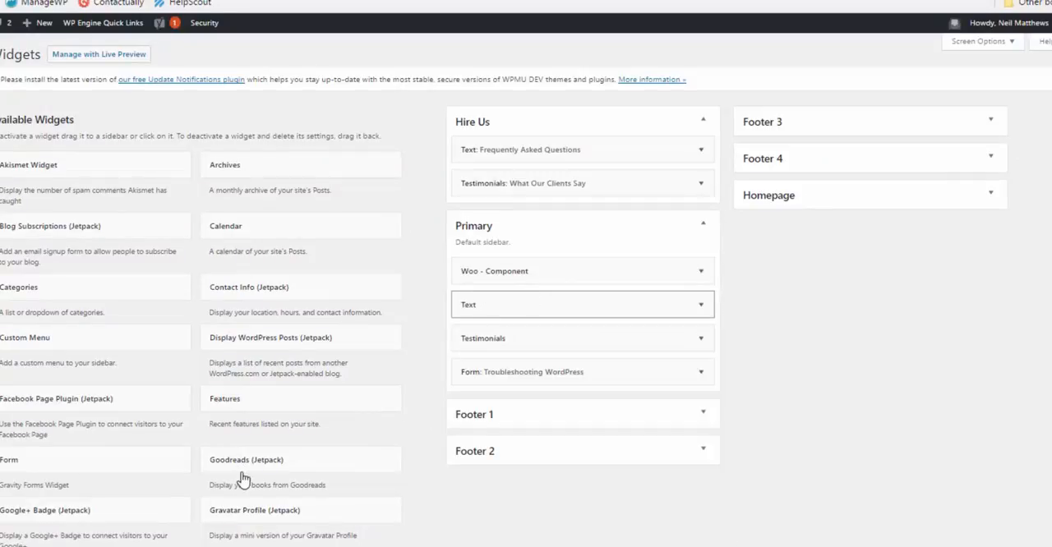
Save the Primary sidebar Text widget holding the Page Plugin markup
scroll("down", 3)
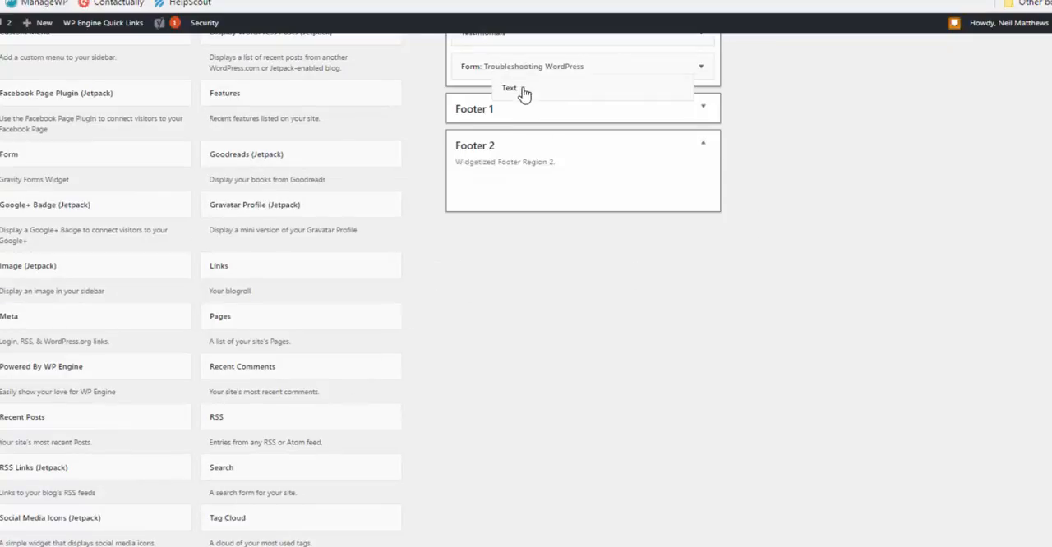
scroll("up", 3)
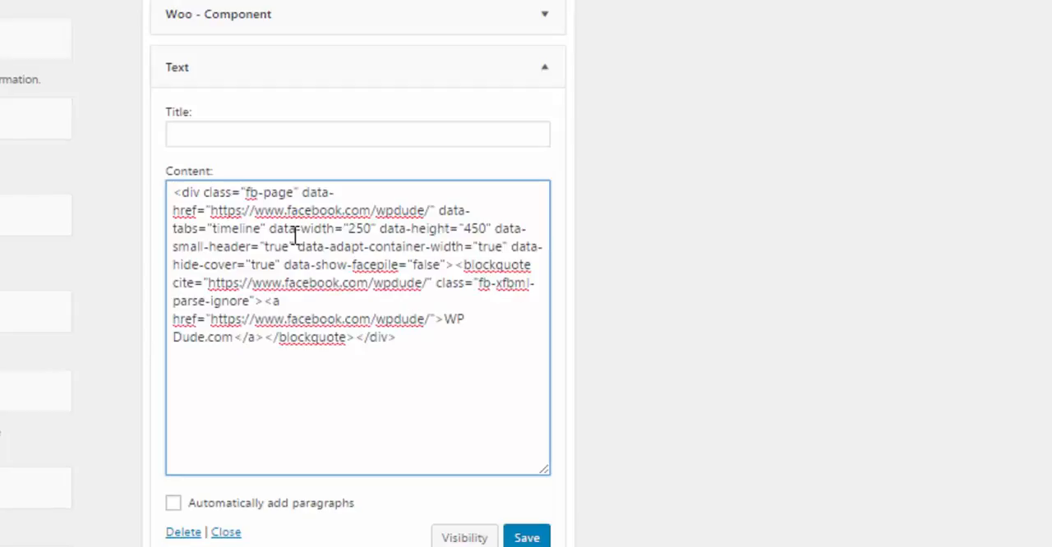
left_click(526, 538)
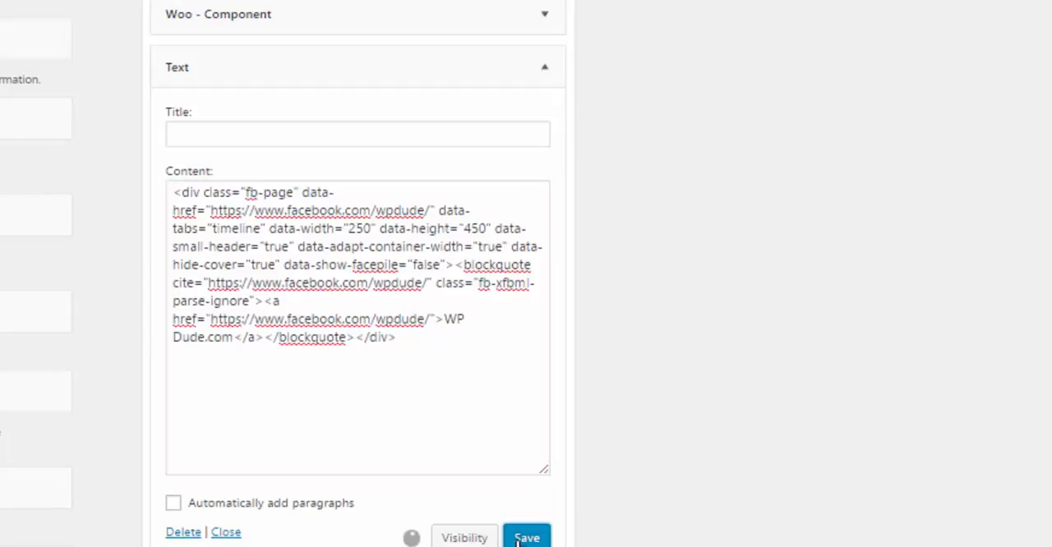
left_click(526, 538)
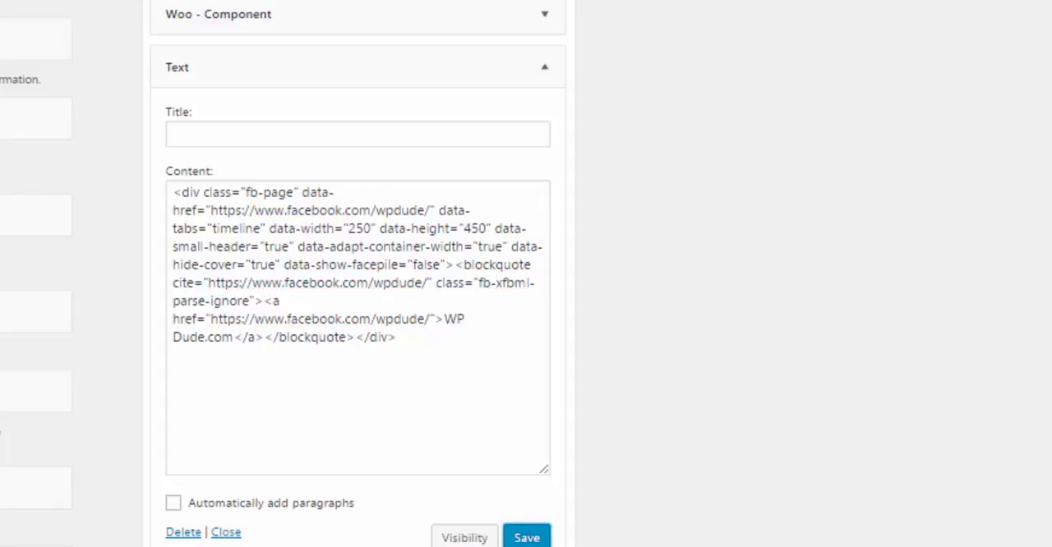
left_click(526, 536)
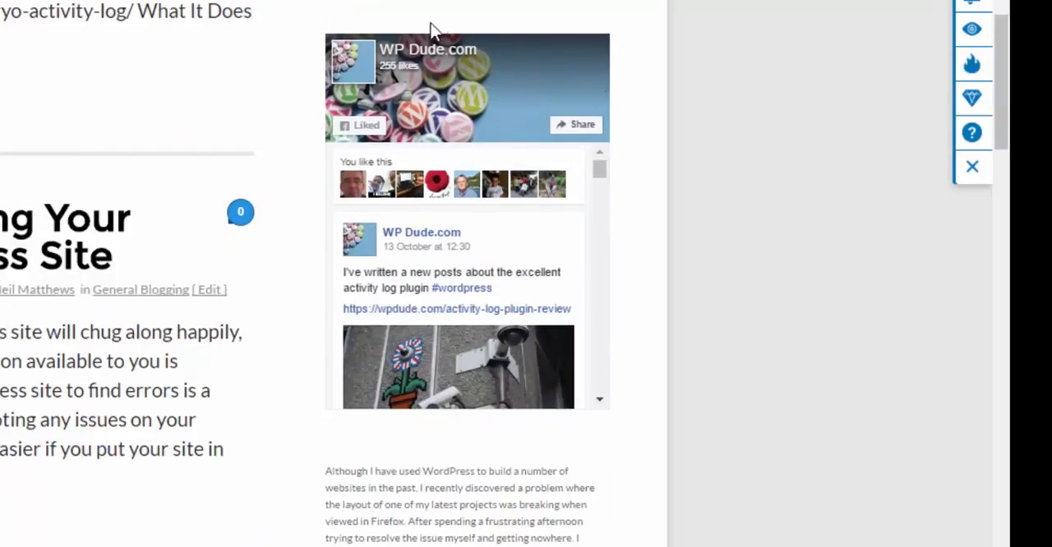
mouse_move(607, 92)
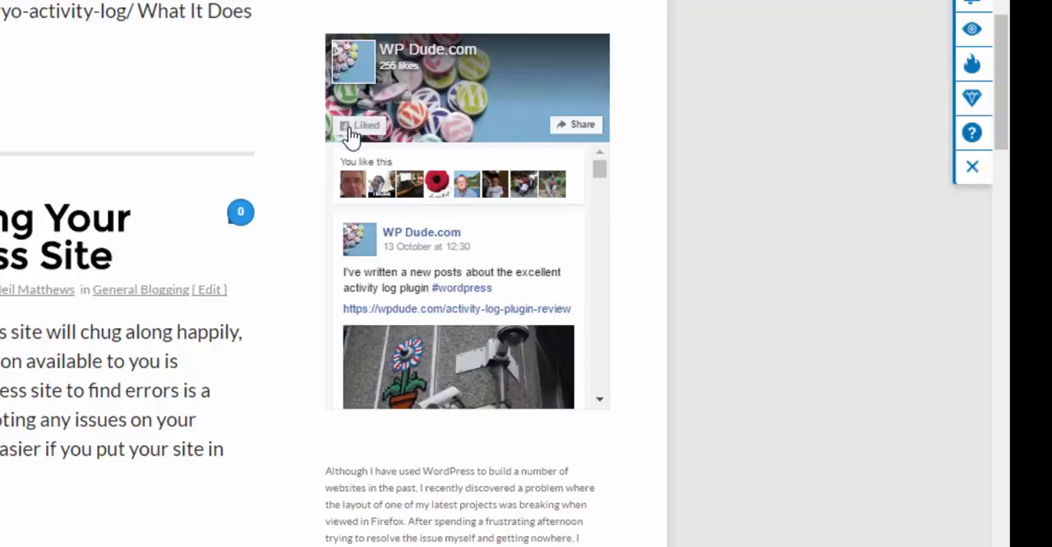
mouse_move(418, 184)
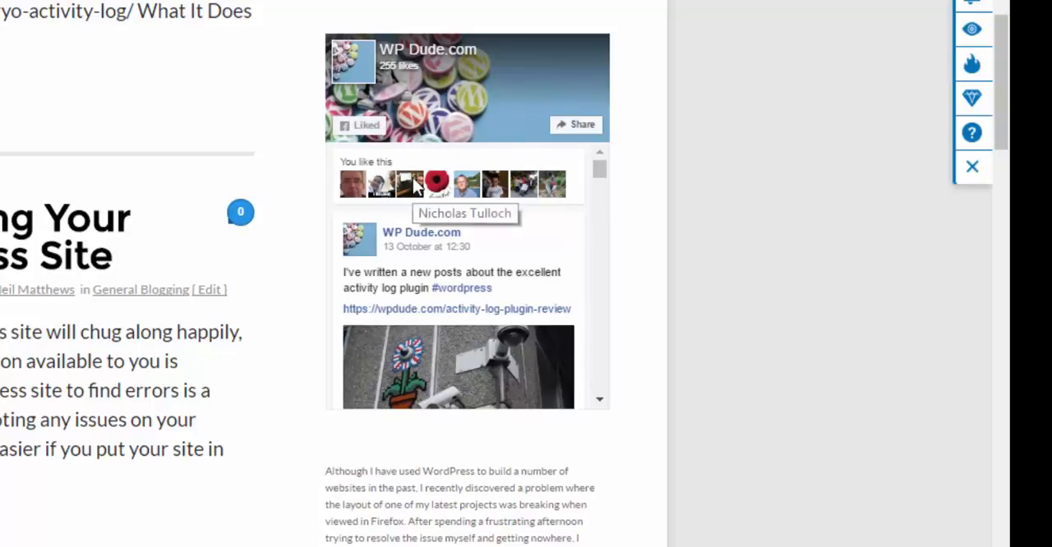
mouse_move(409, 179)
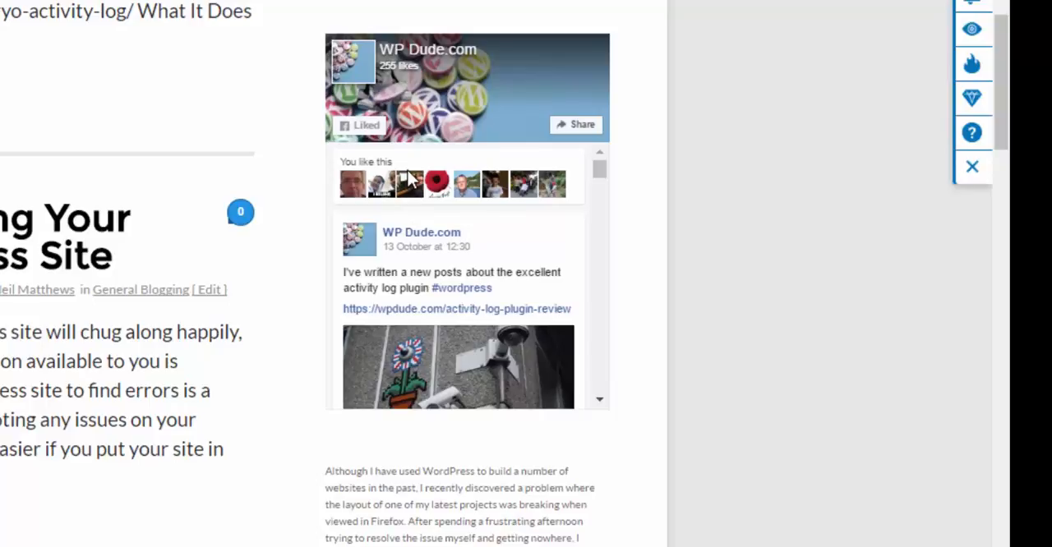